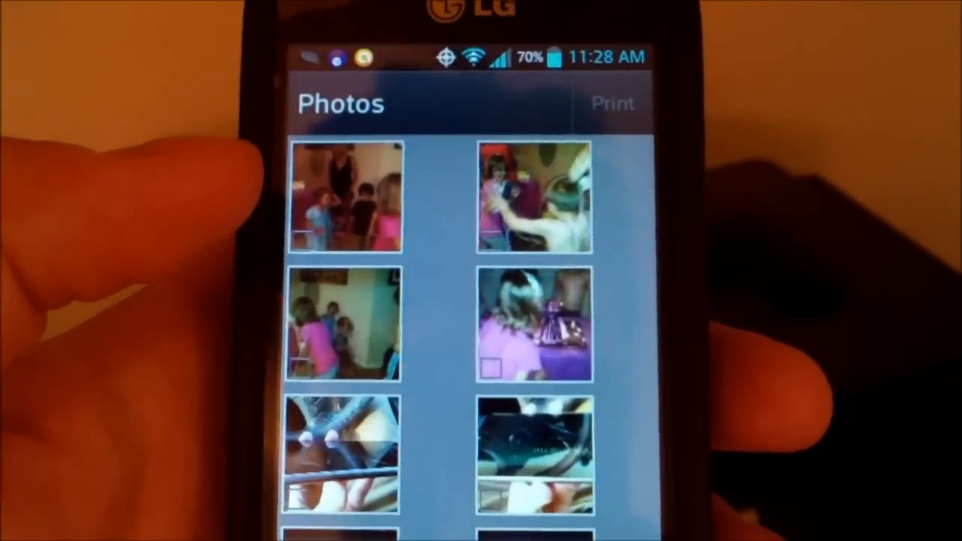
- Print a gallery photo to the Officejet 4500 from the Preview screen
scroll("down", 3)
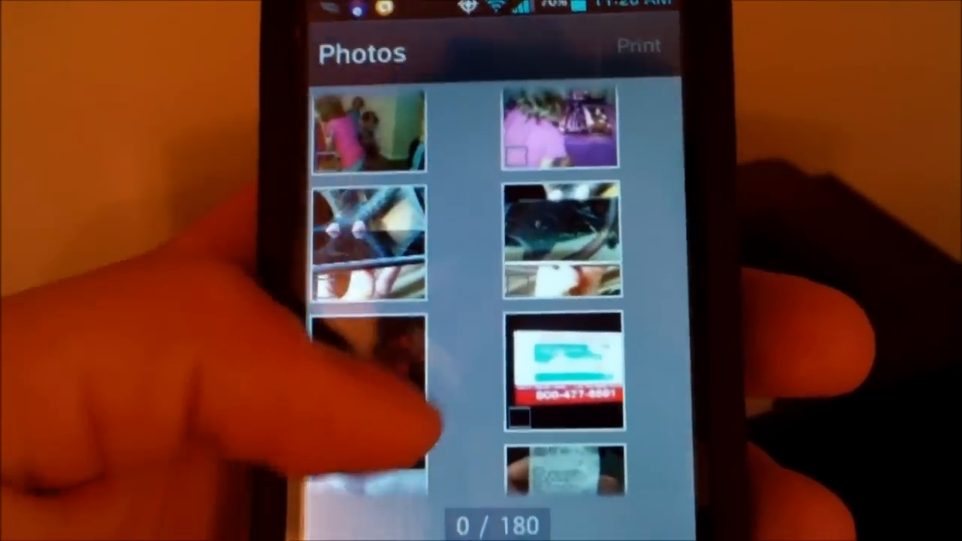
scroll("down", 3)
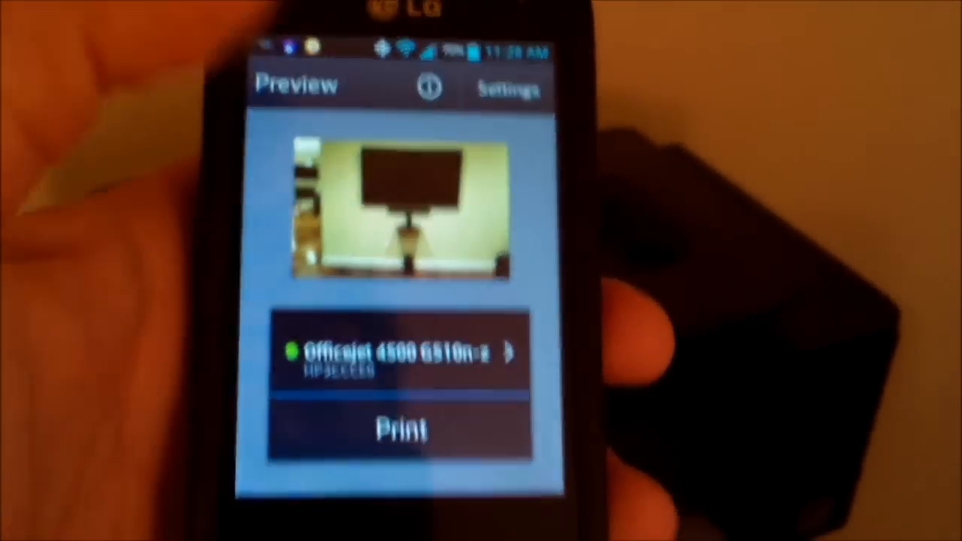
left_click(403, 428)
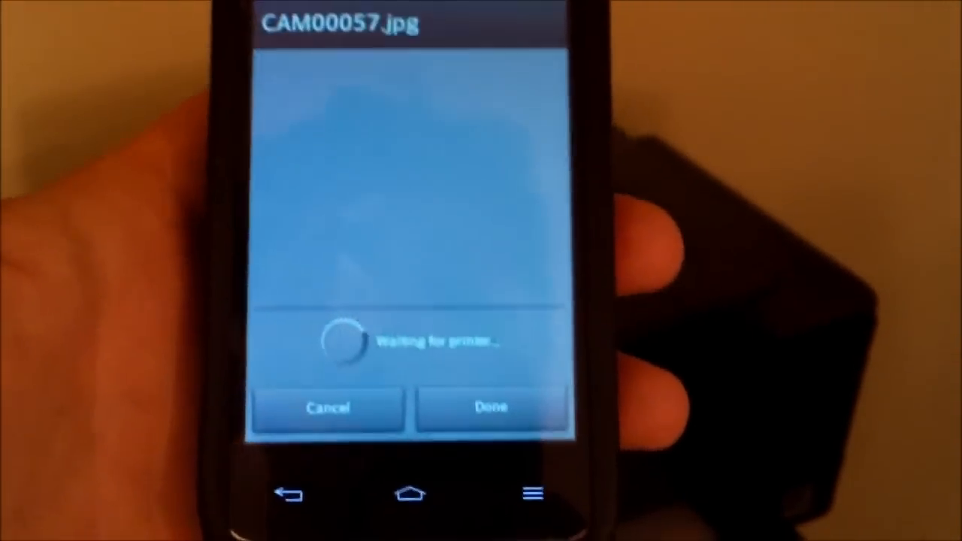